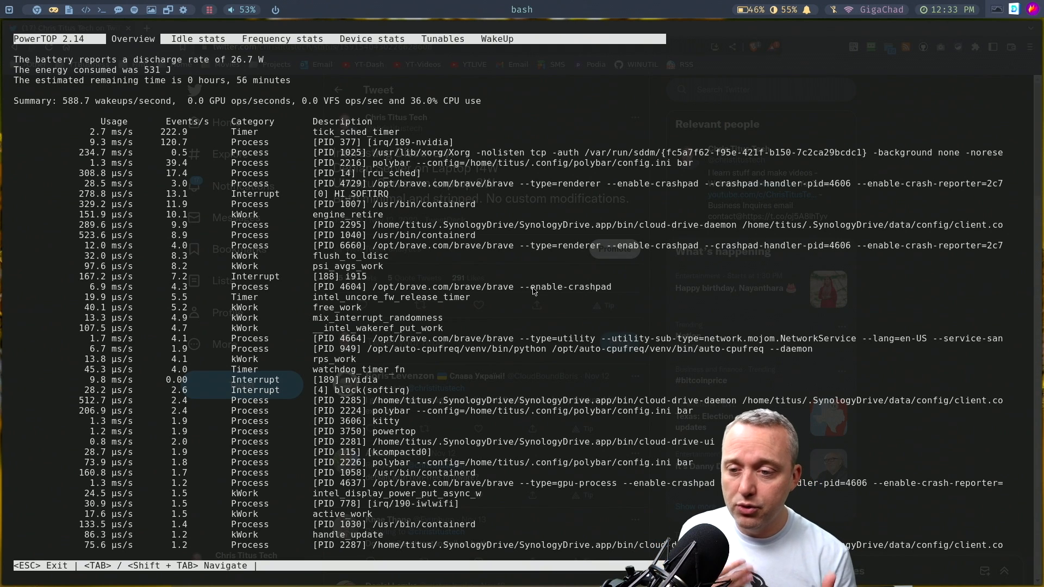
# - Quit PowerTOP and return to the bash prompt
pyautogui.press('Escape')
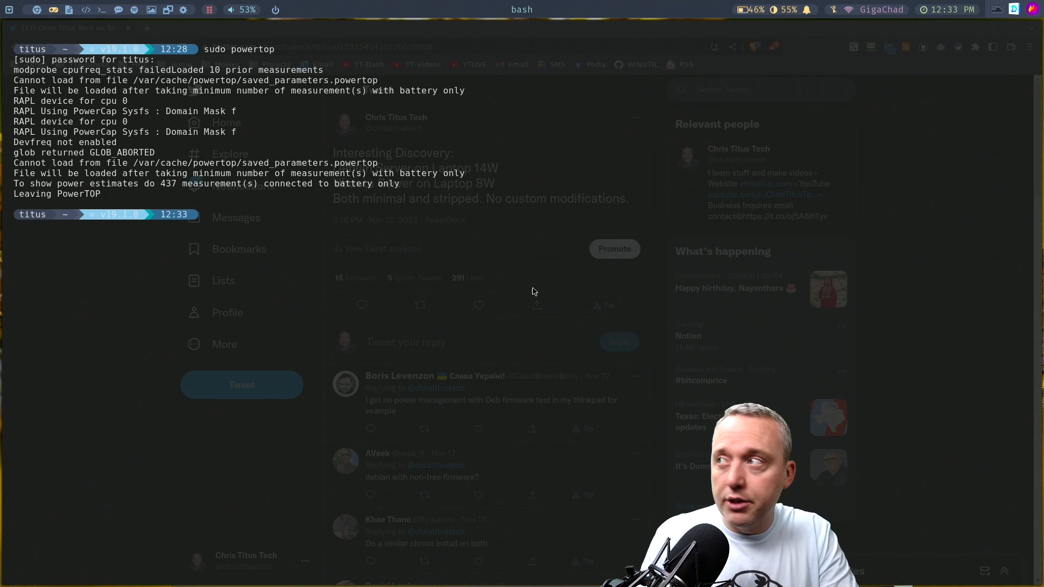
# - Show 'sudo envycontrol --help' usage, then query the mode with 'sudo envycontrol -q', reporting hybrid
pyautogui.write('s')
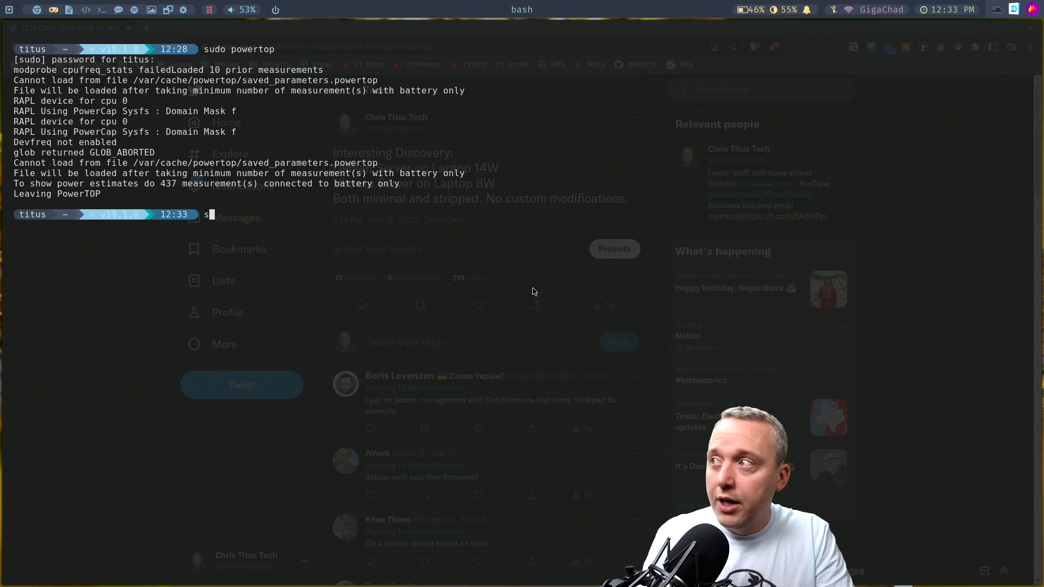
pyautogui.write('udo envycontrol')
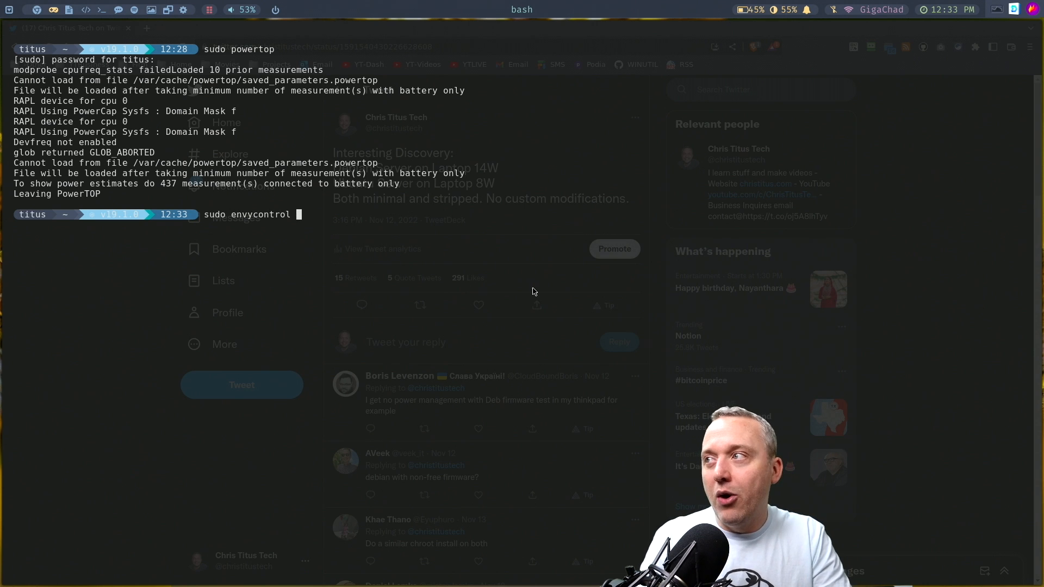
pyautogui.write('--help')
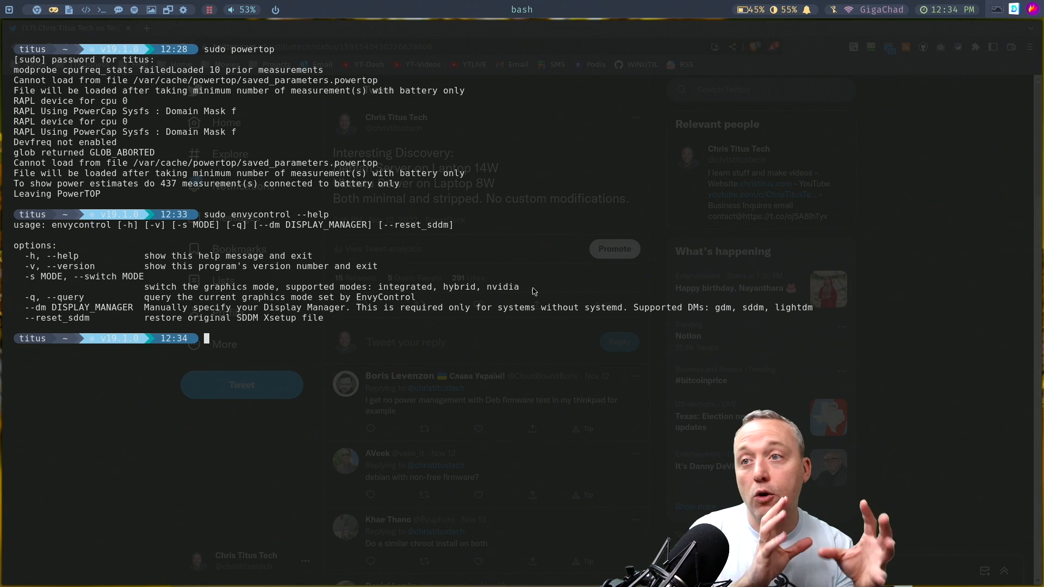
pyautogui.write('sudo envycontrol -q')
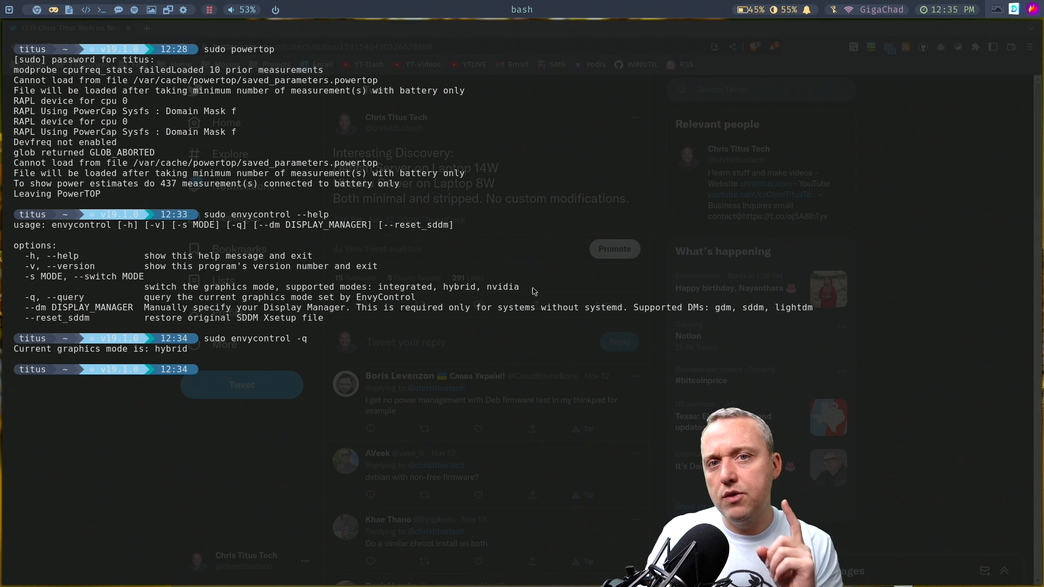
# - Run nvidia-smi, switch envycontrol to nvidia mode, and reboot with 'sudo reboot'
pyautogui.write('nvidia')
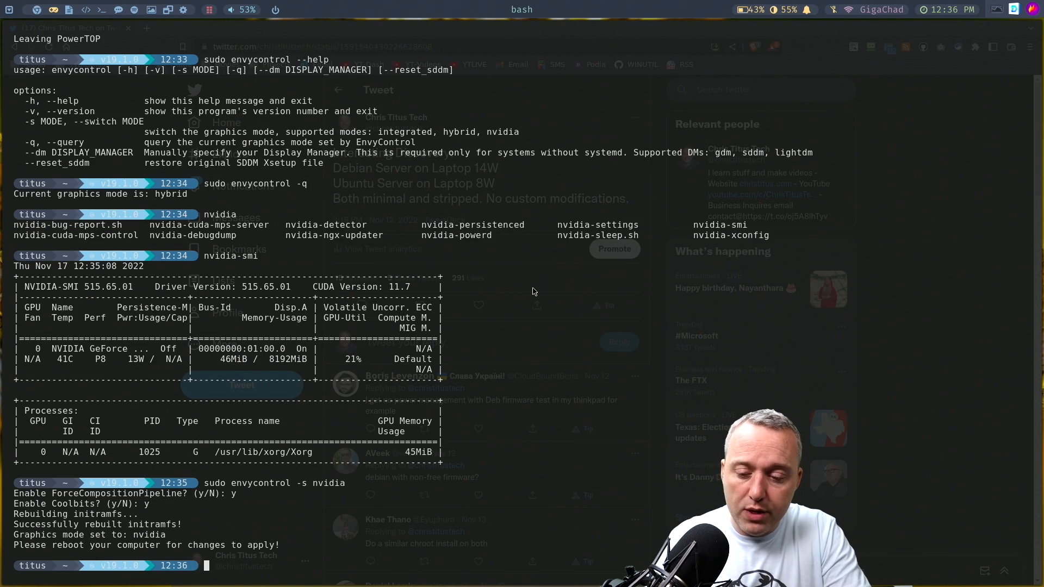
pyautogui.write('sudo reboot')
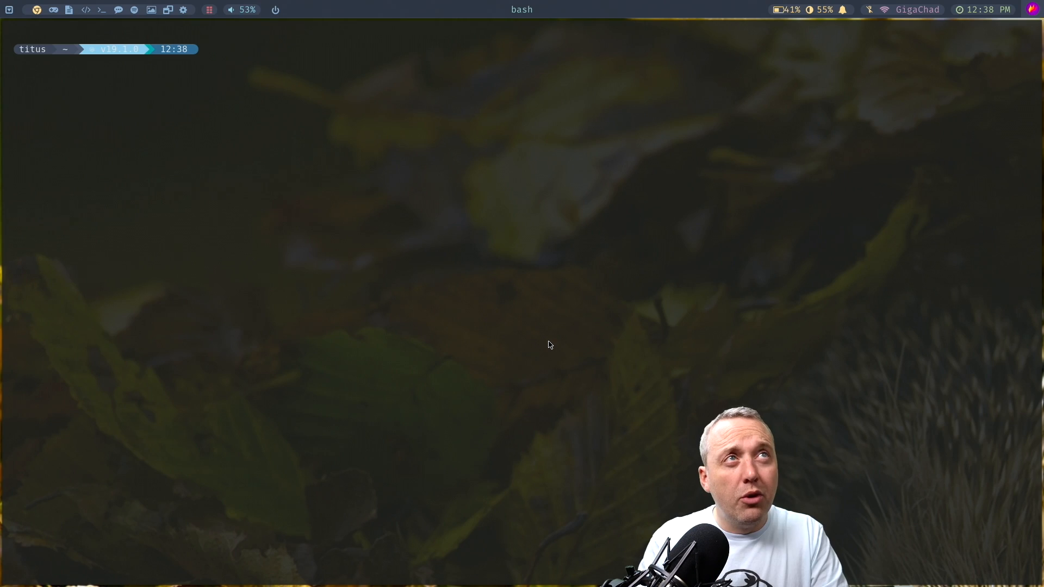
# - Run 'sudo powertop' reading 10.2 W discharge, then start 'sudo envycontrol -s integrated'
pyautogui.write('sudo envycontrol -s')
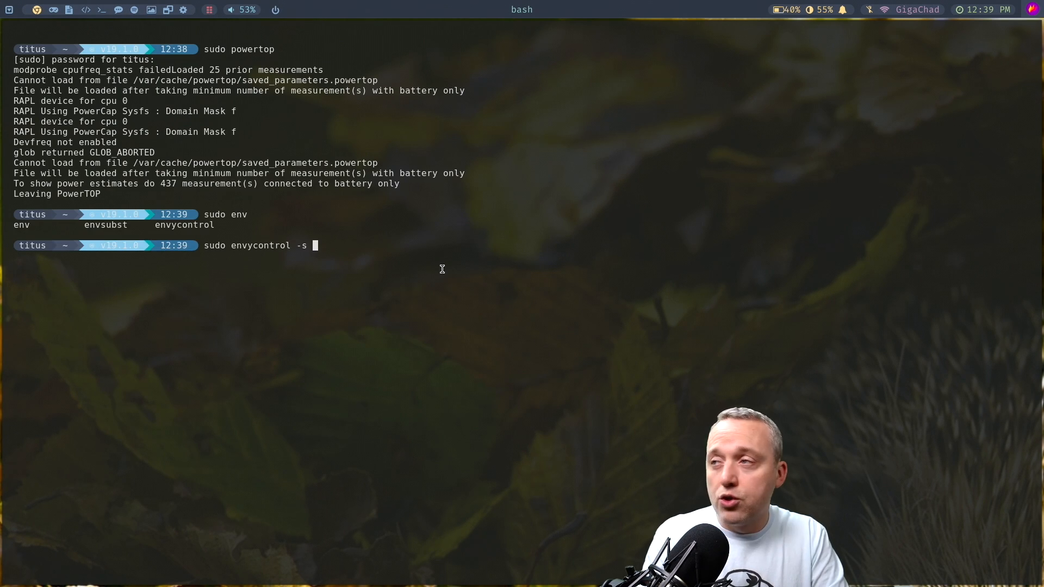
pyautogui.write('integrated')
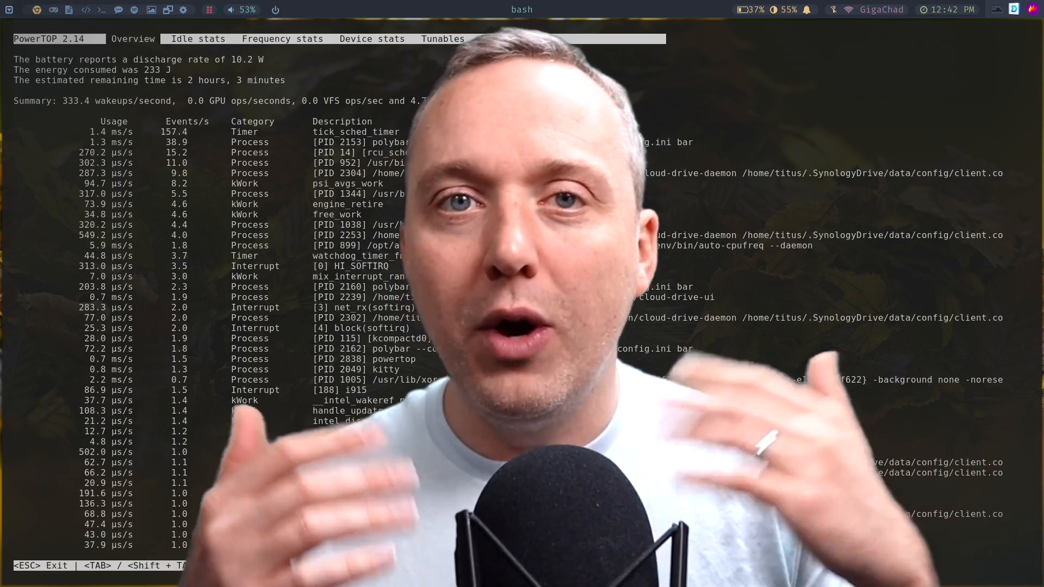
# - Switch to the next PowerTOP view while it reports 10.2 W and about 2 hours remaining
pyautogui.press('Tab')
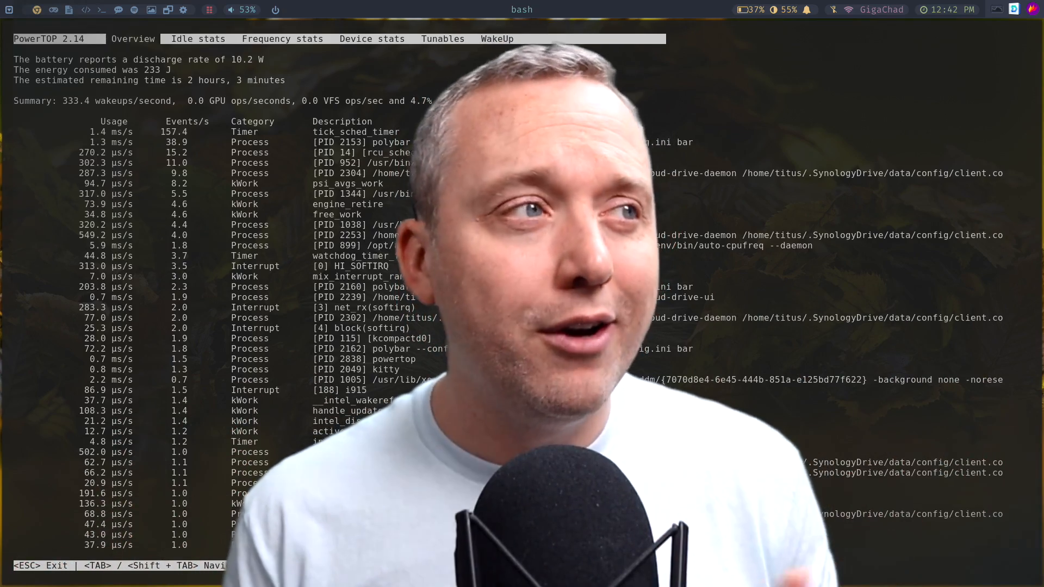